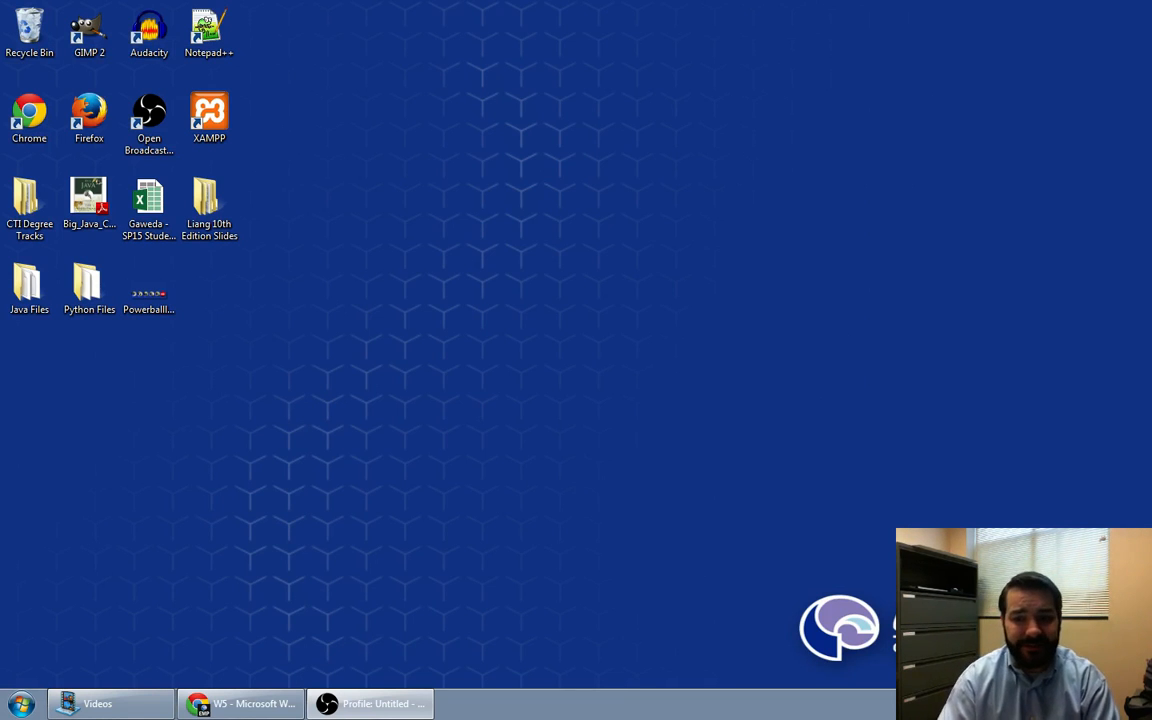
mouse_move(784, 304)
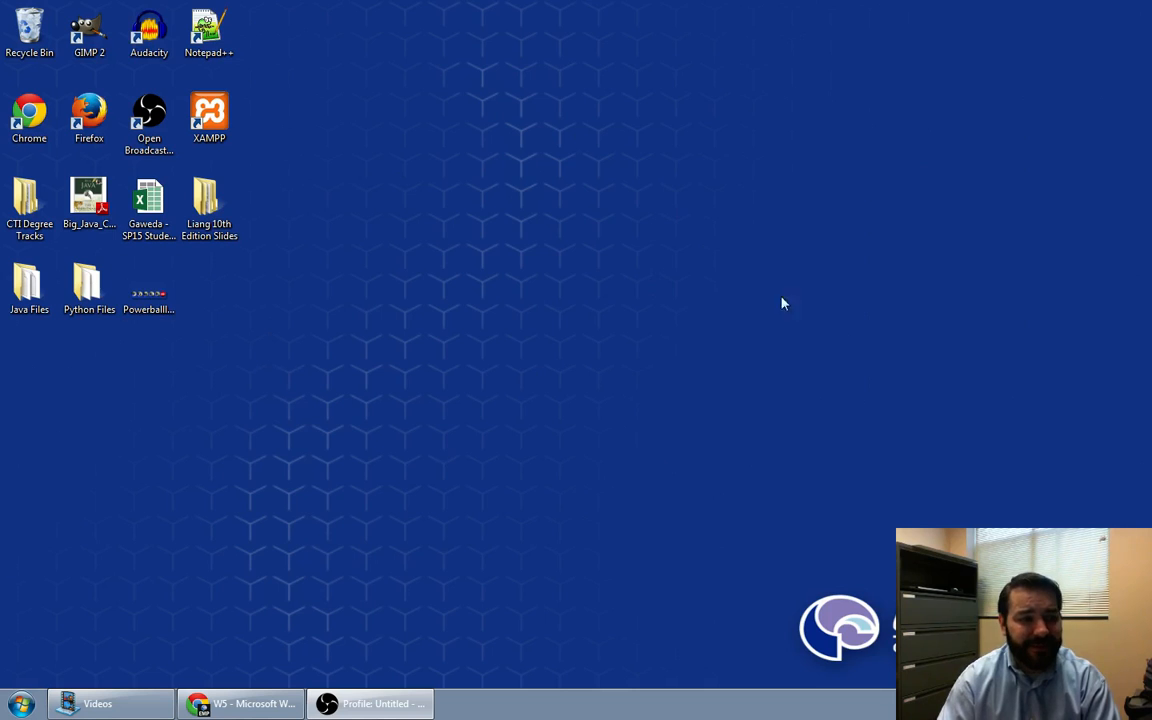
mouse_move(772, 198)
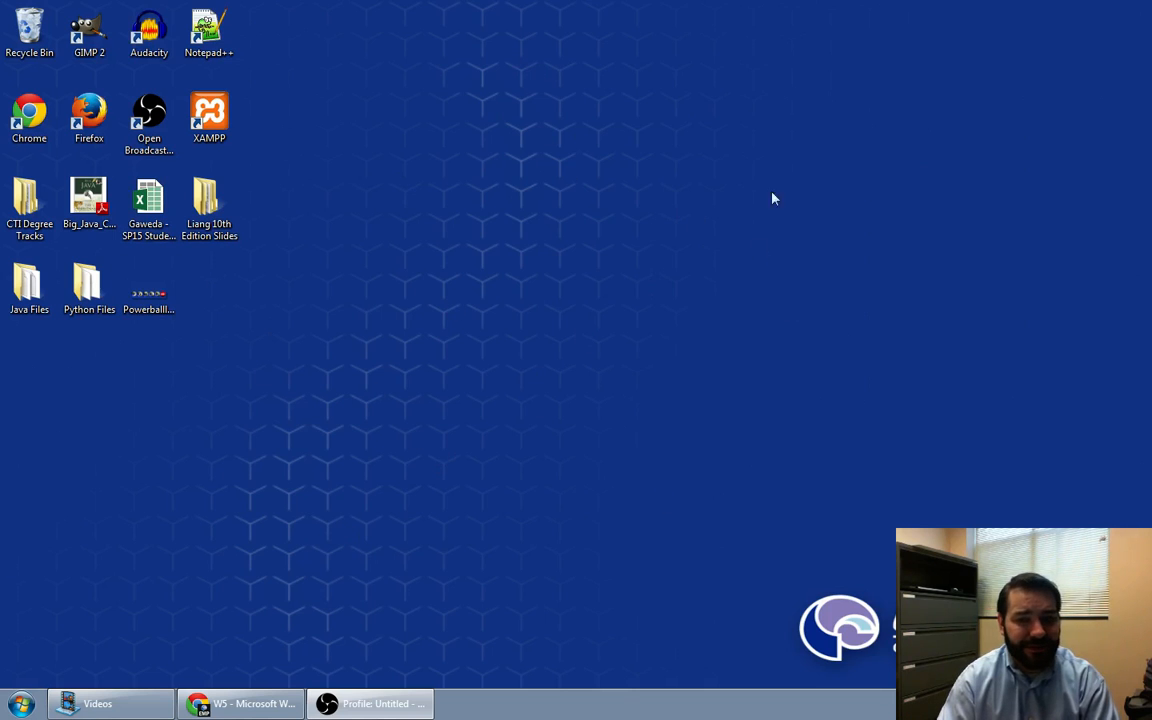
Select a desktop shortcut, then bring up the Windows Start menu
left_click(148, 204)
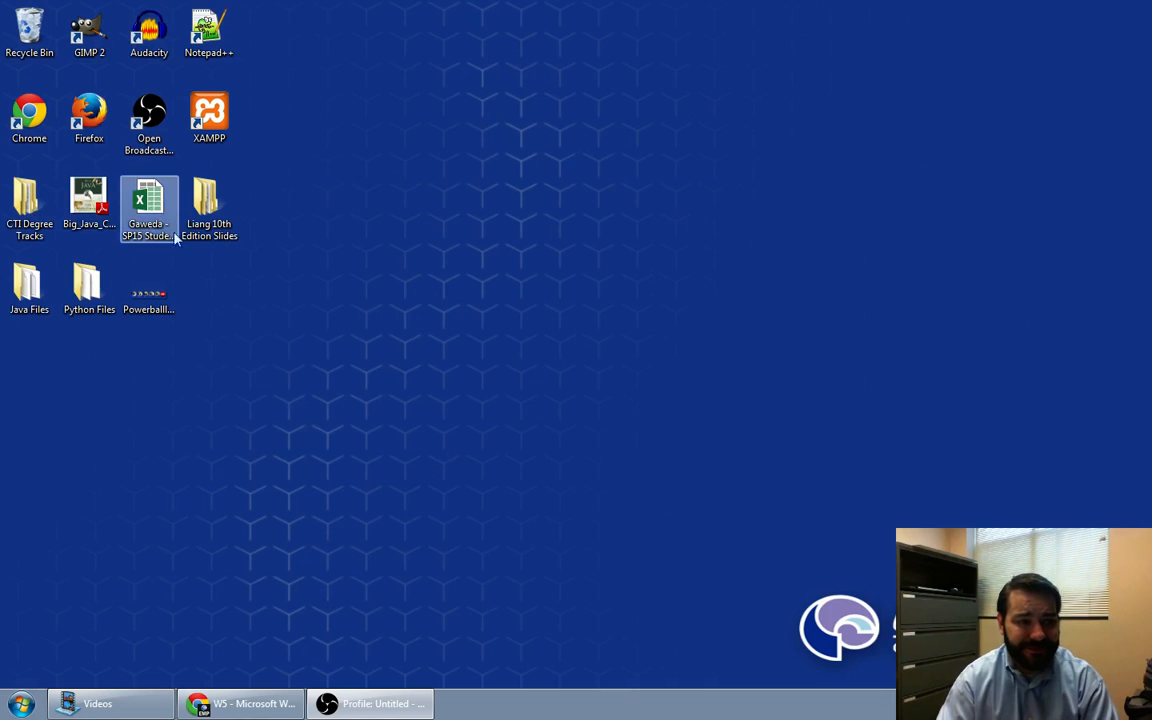
left_click(622, 252)
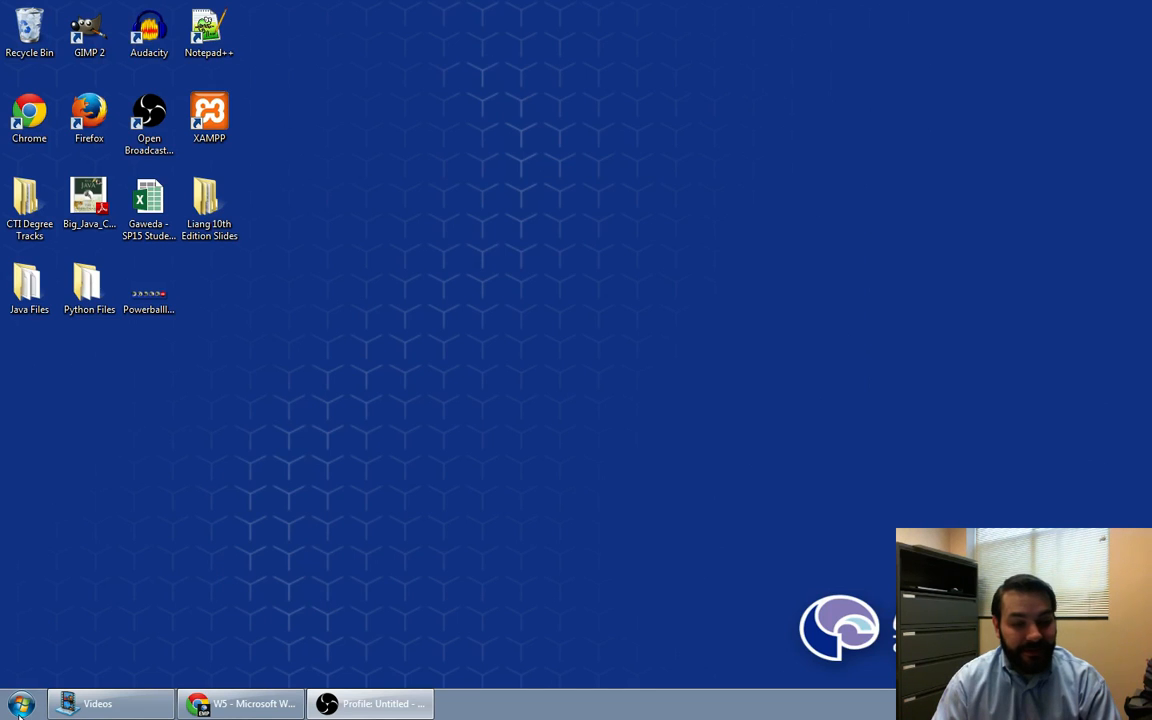
left_click(20, 704)
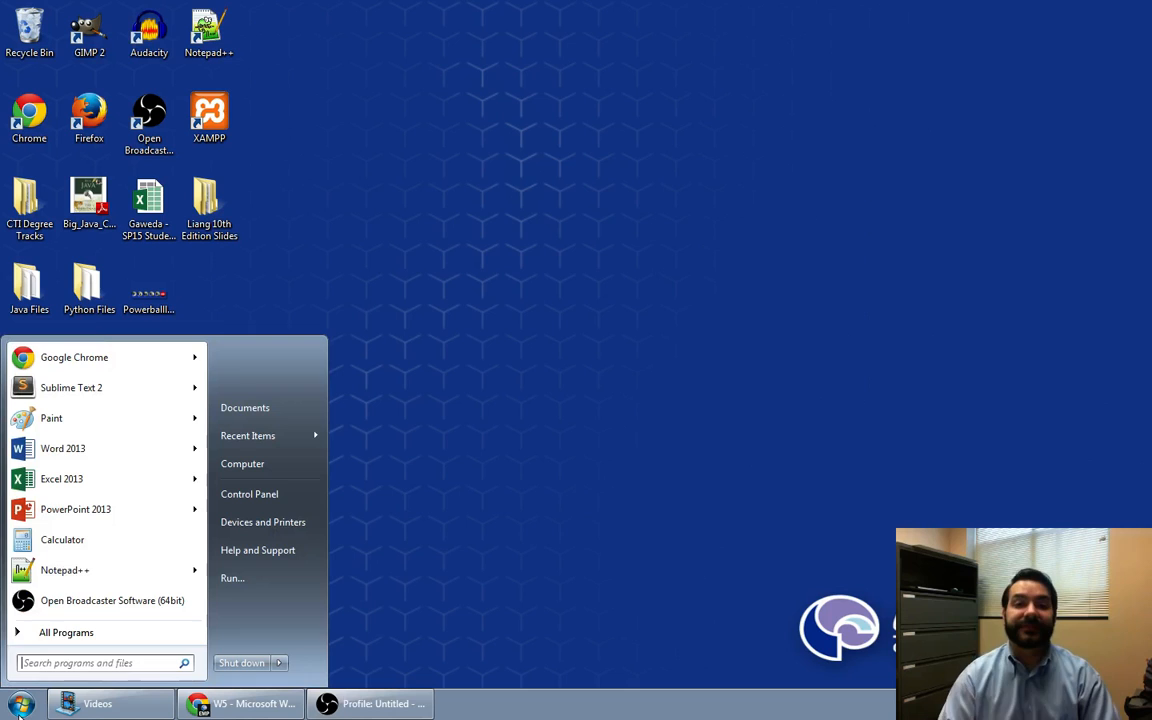
mouse_move(64, 448)
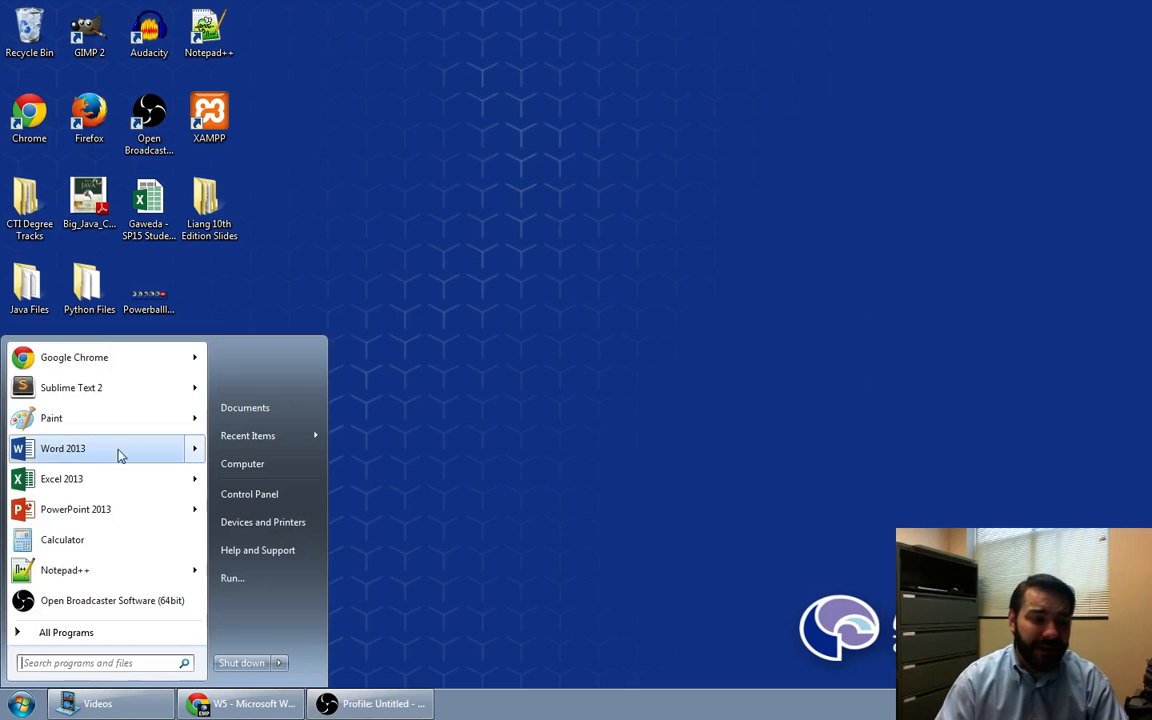
mouse_move(76, 510)
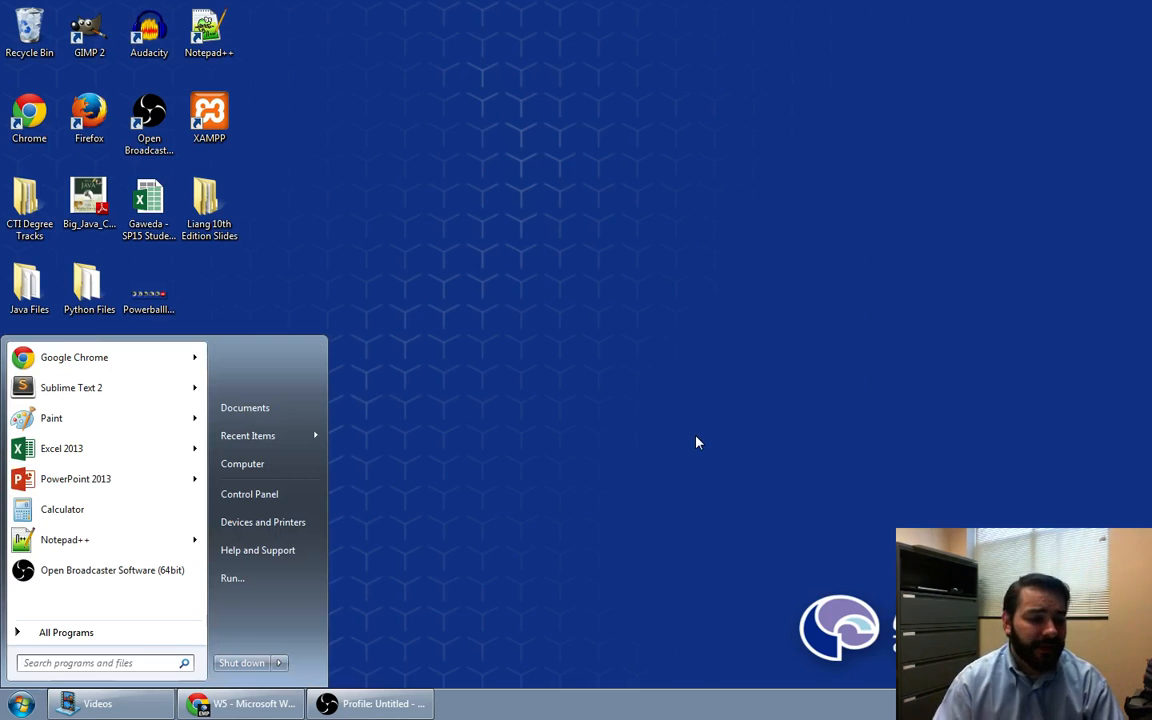
Search 'wor' in the Start menu and launch Word 2013 from the results
left_click(96, 662)
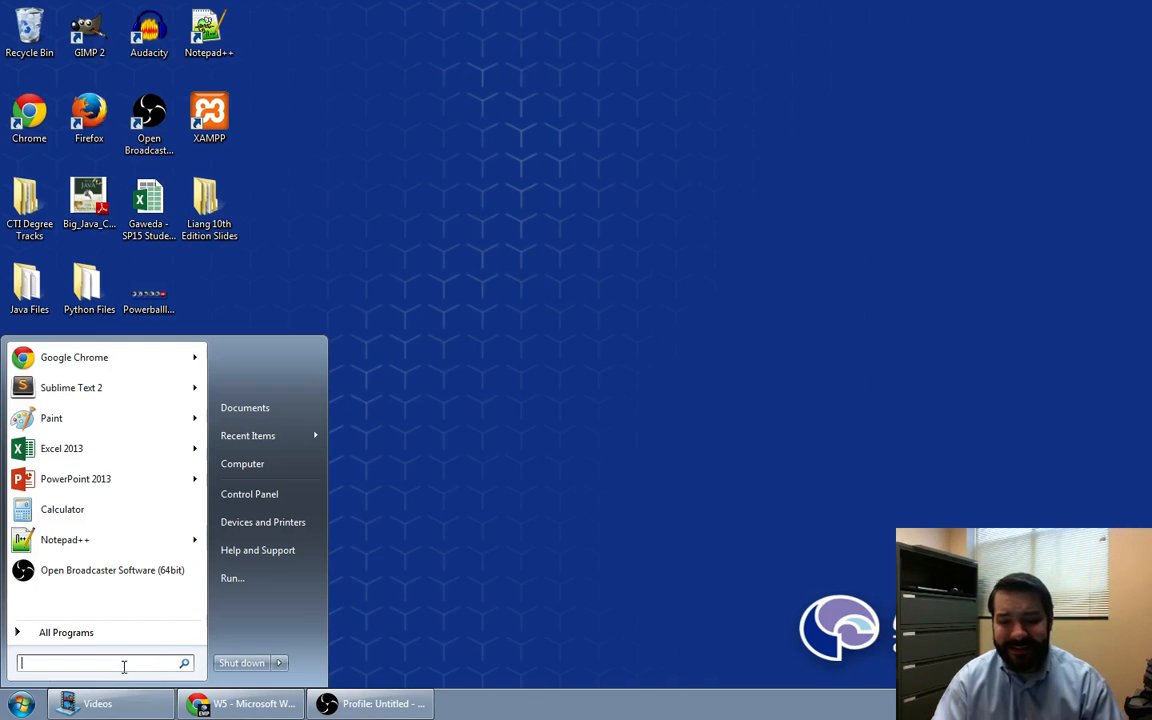
type("word")
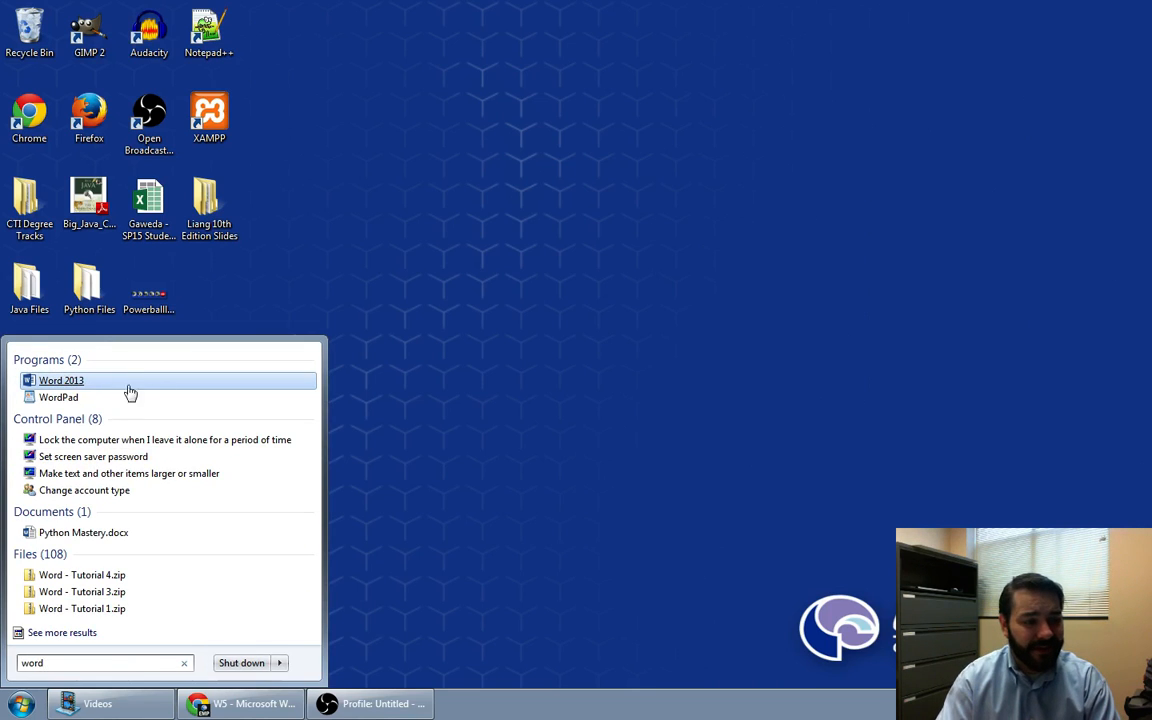
mouse_move(116, 388)
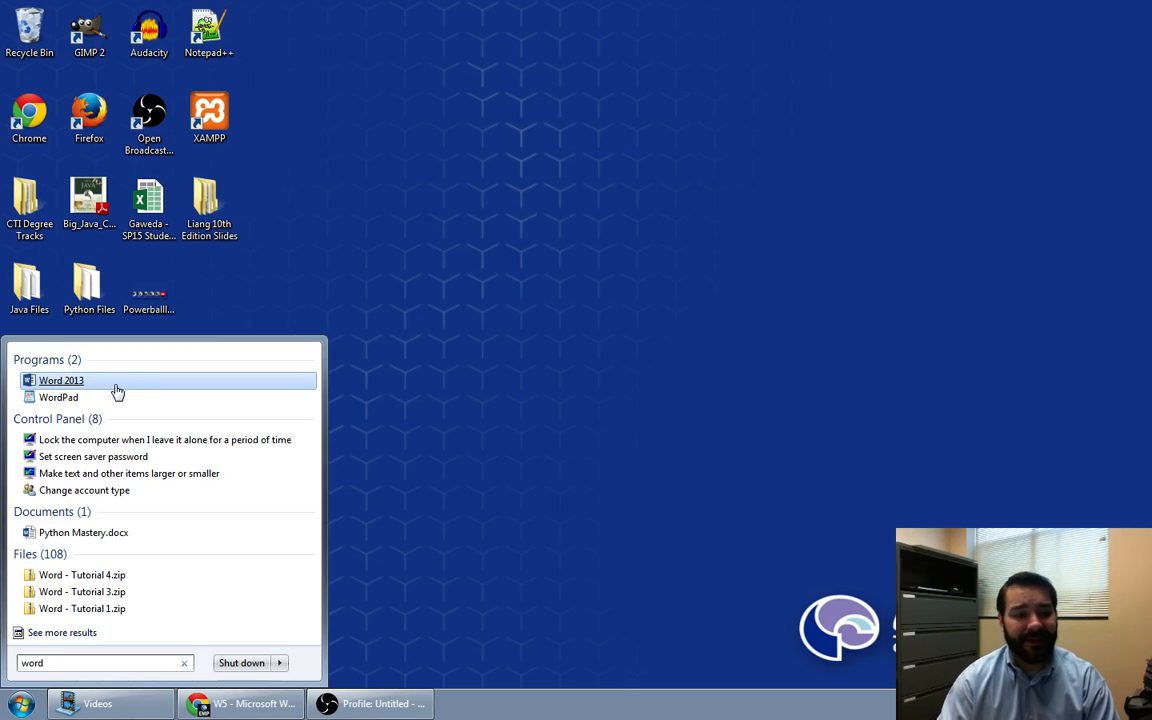
left_click(184, 662)
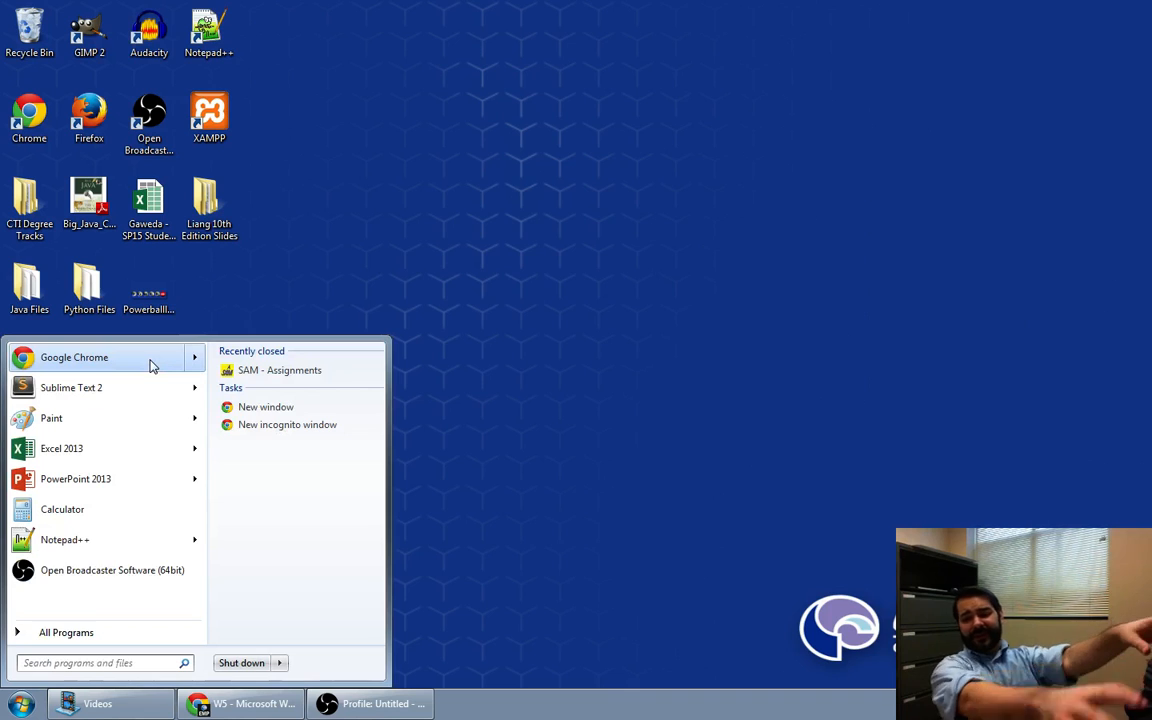
mouse_move(756, 216)
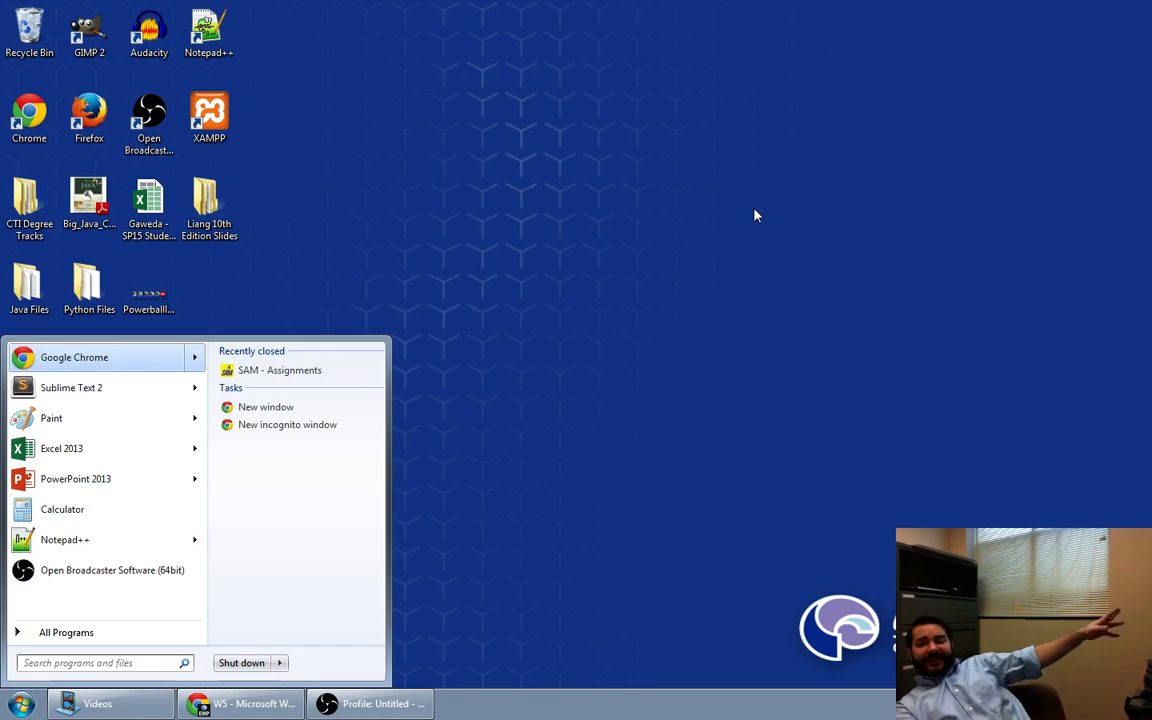
mouse_move(776, 258)
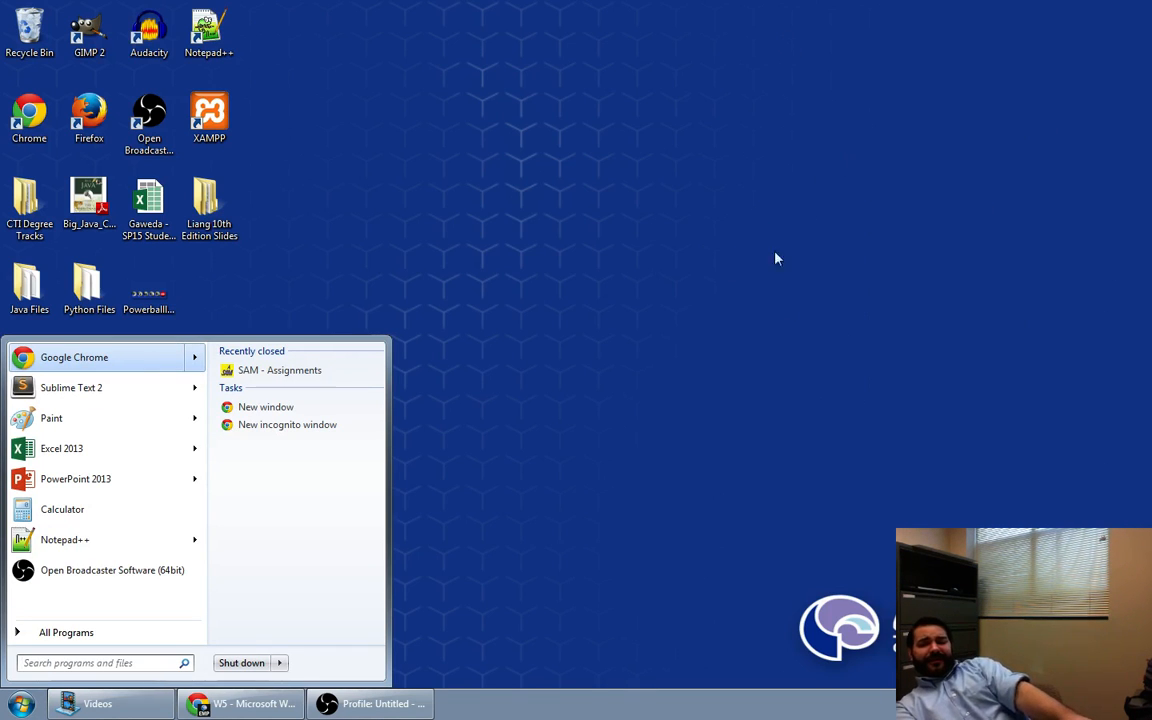
mouse_move(744, 162)
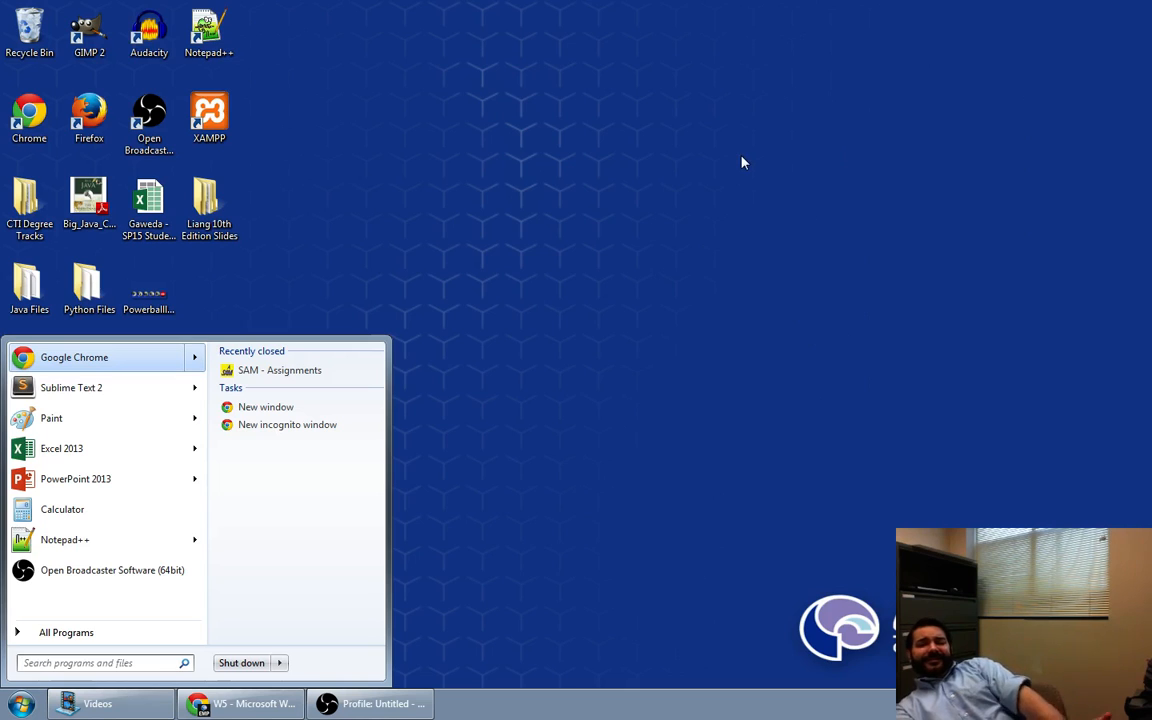
mouse_move(624, 526)
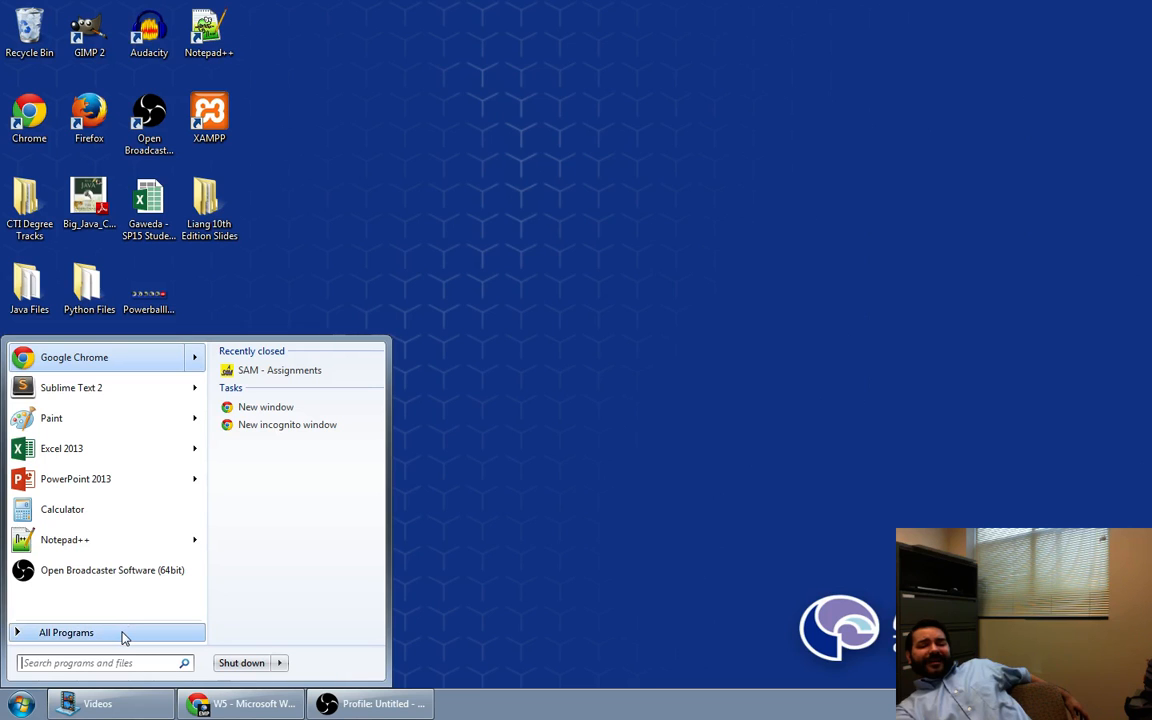
Show All Programs and expand the Microsoft Office 2013 folder
left_click(66, 632)
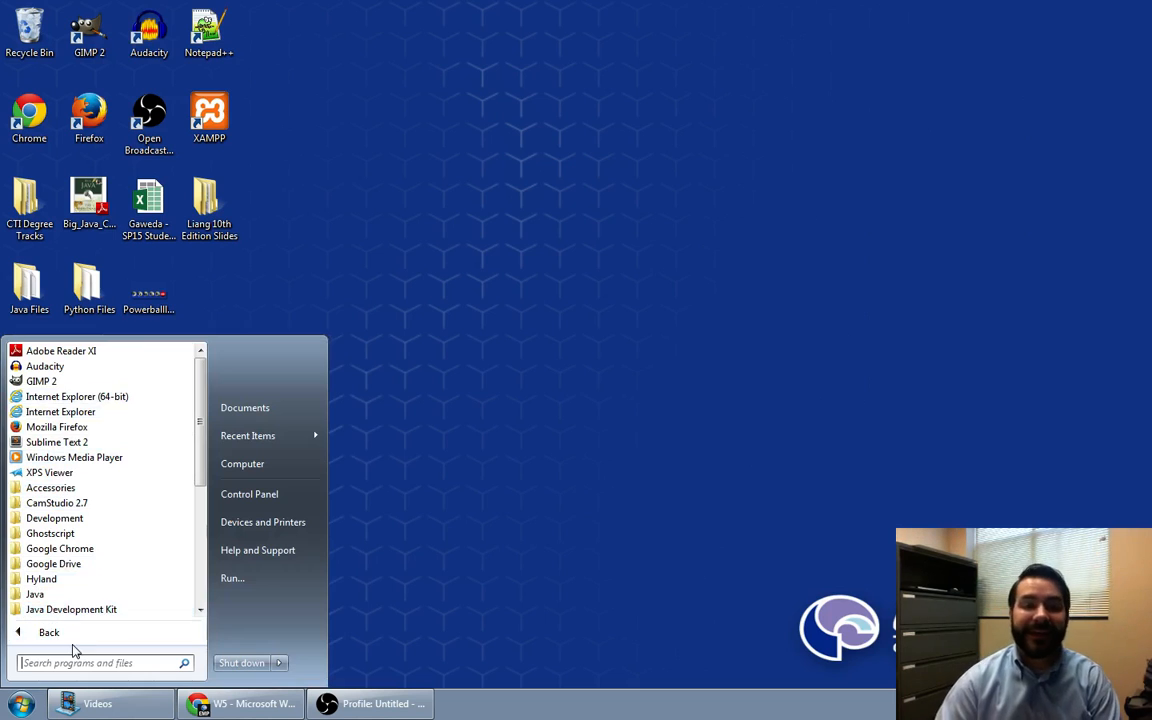
mouse_move(56, 504)
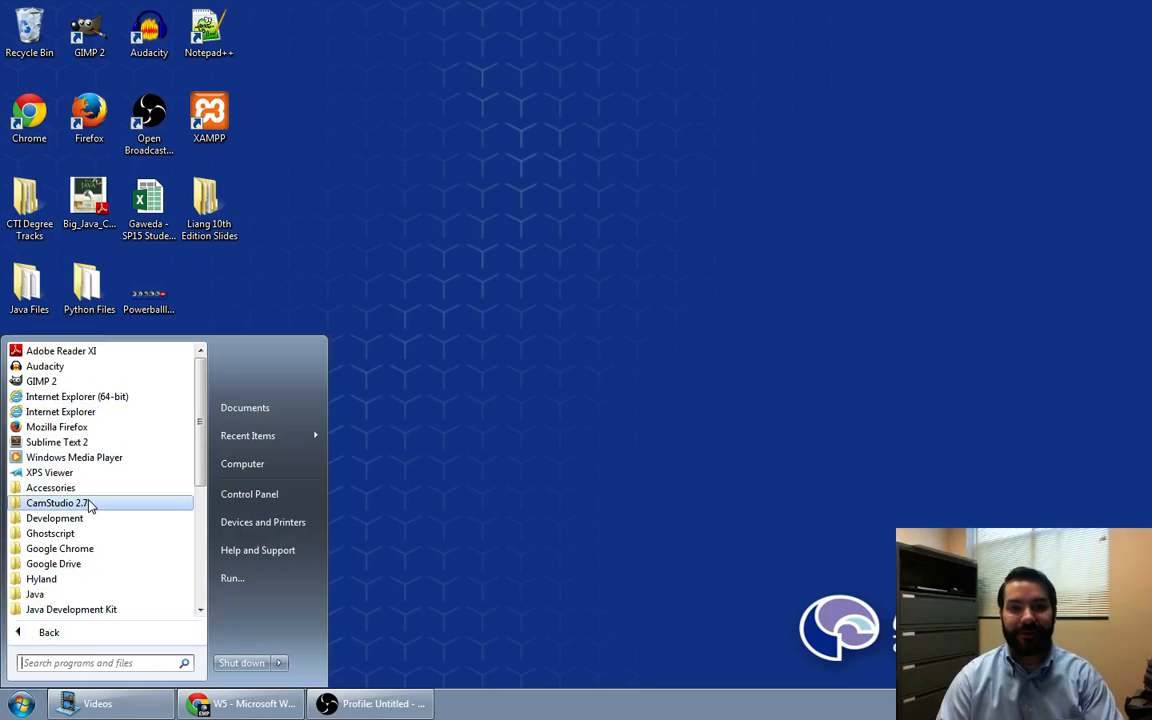
mouse_move(60, 380)
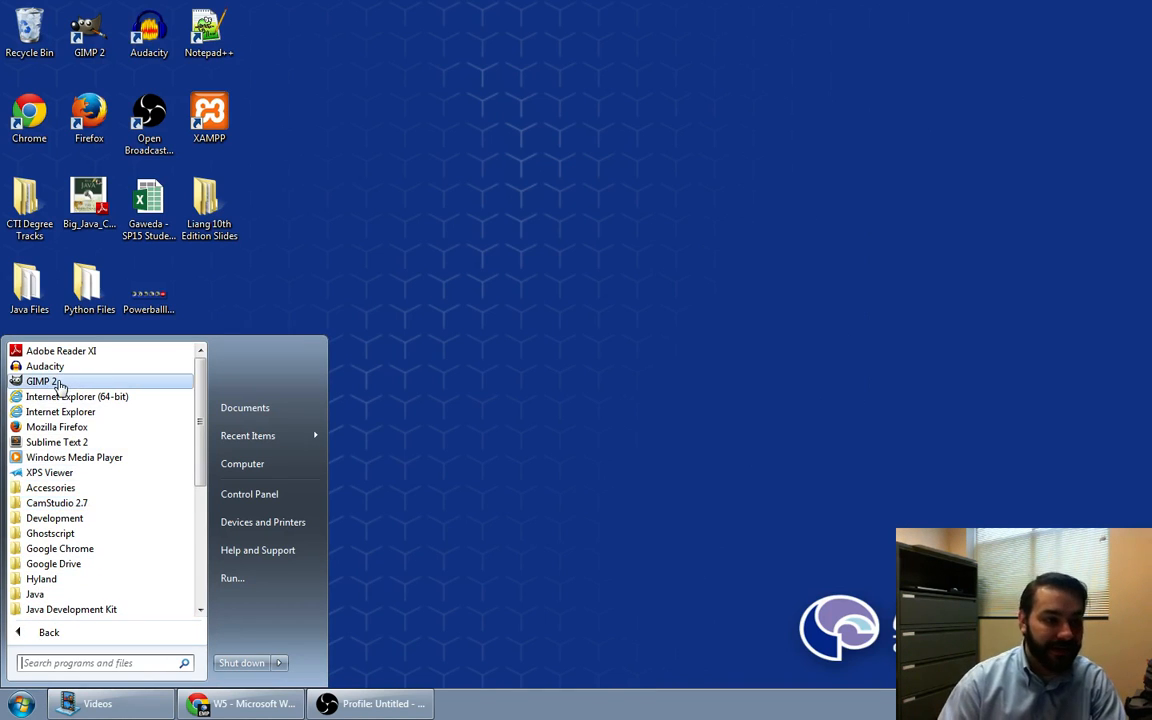
mouse_move(60, 412)
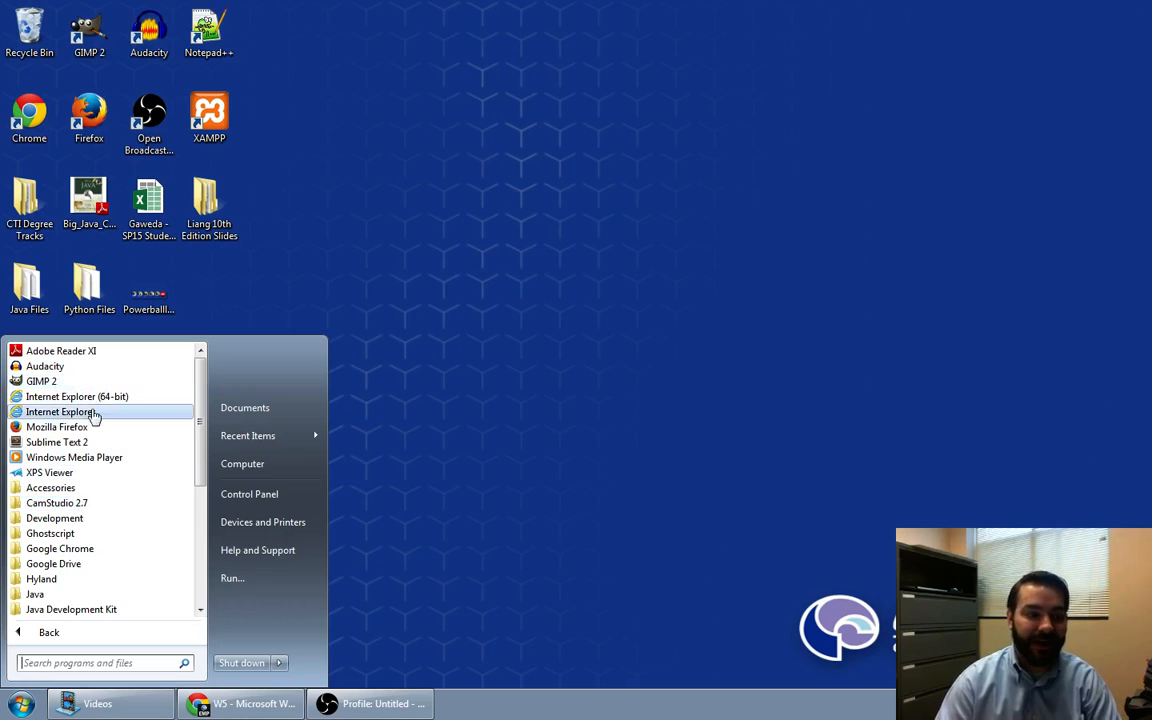
mouse_move(56, 428)
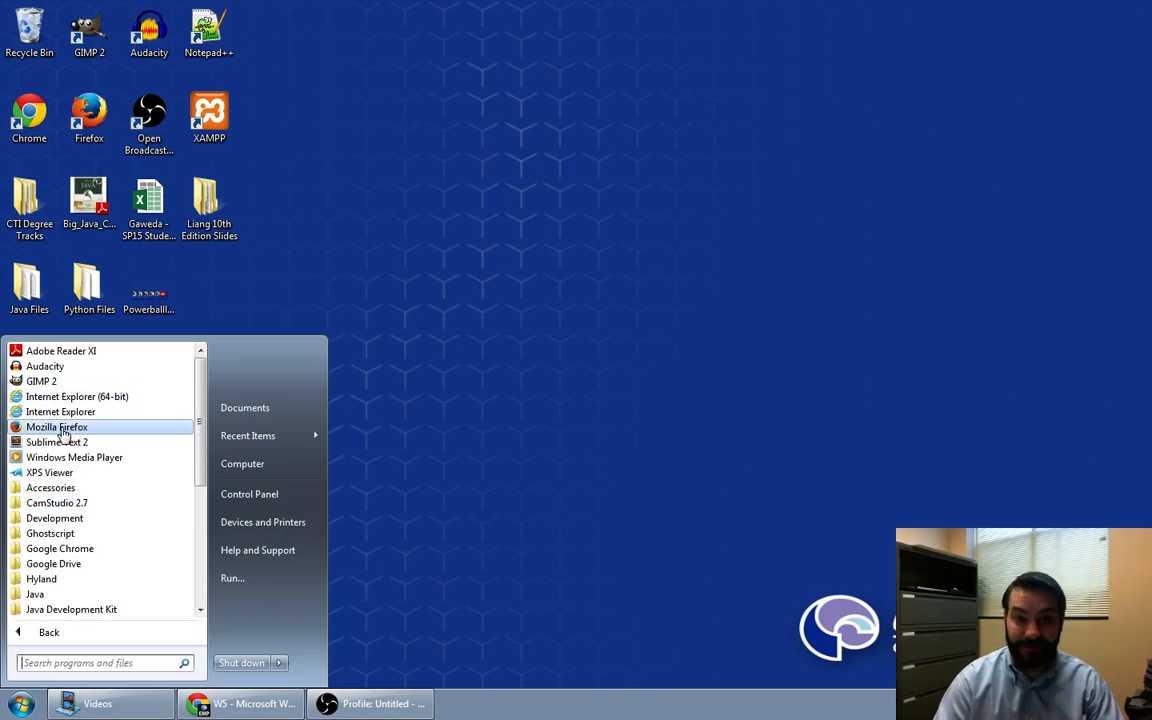
mouse_move(56, 442)
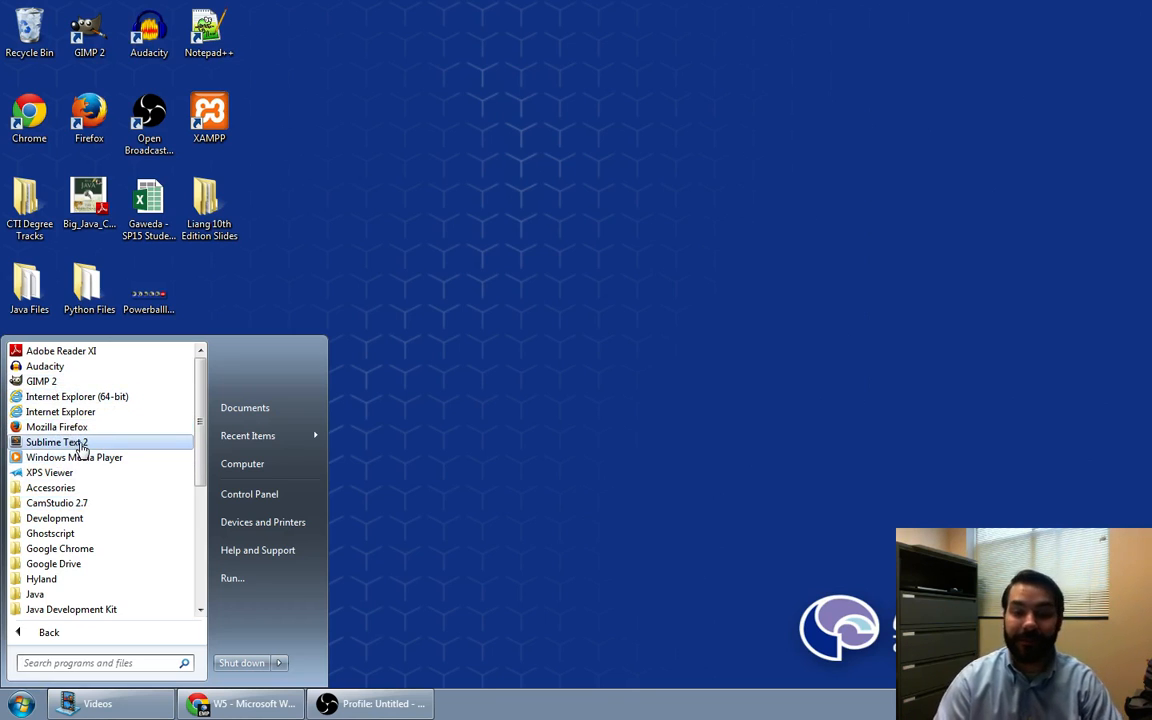
scroll("down", 3)
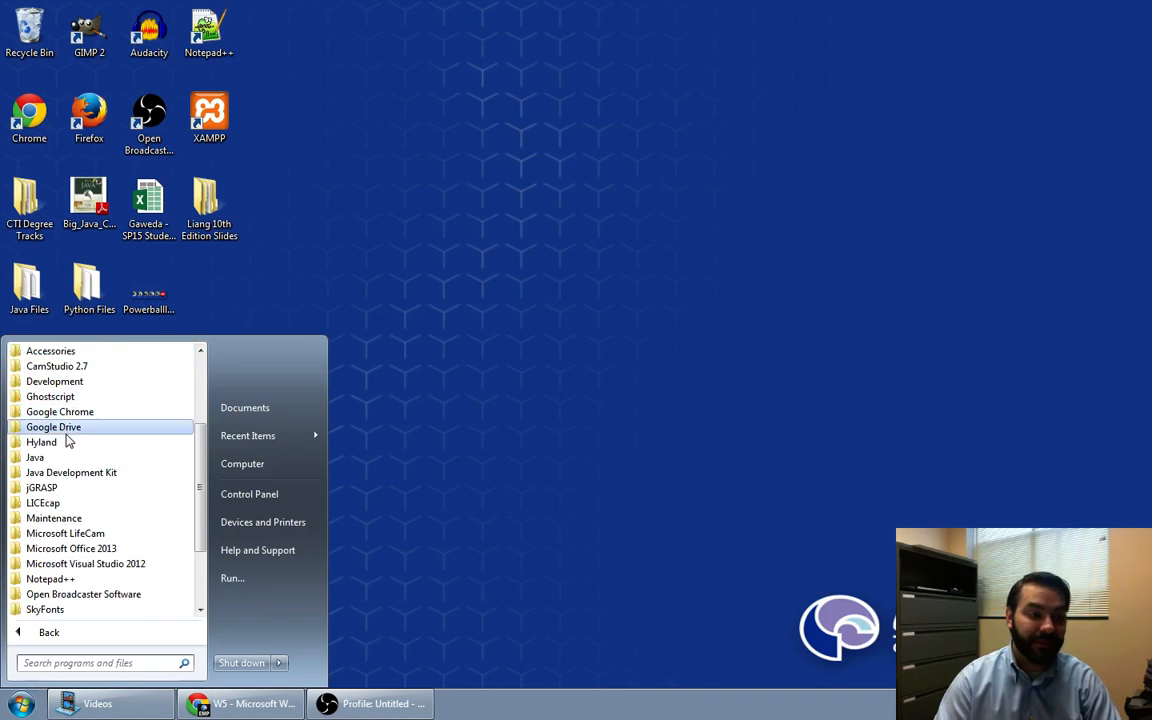
scroll("down", 3)
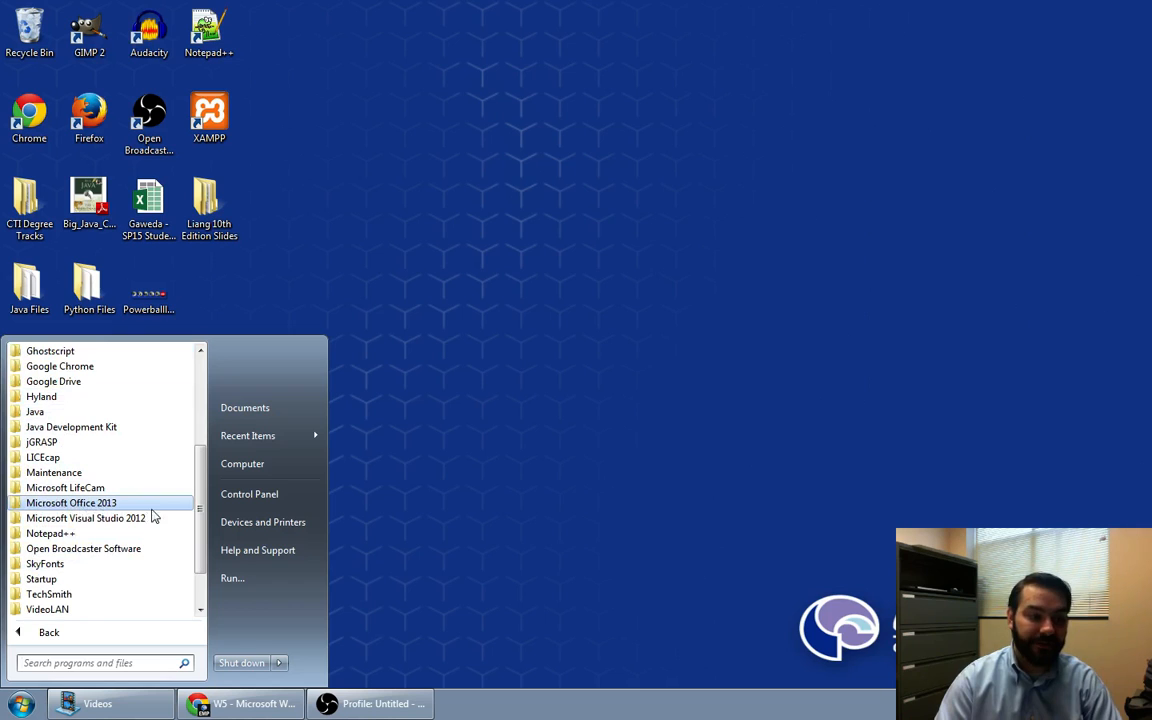
mouse_move(38, 512)
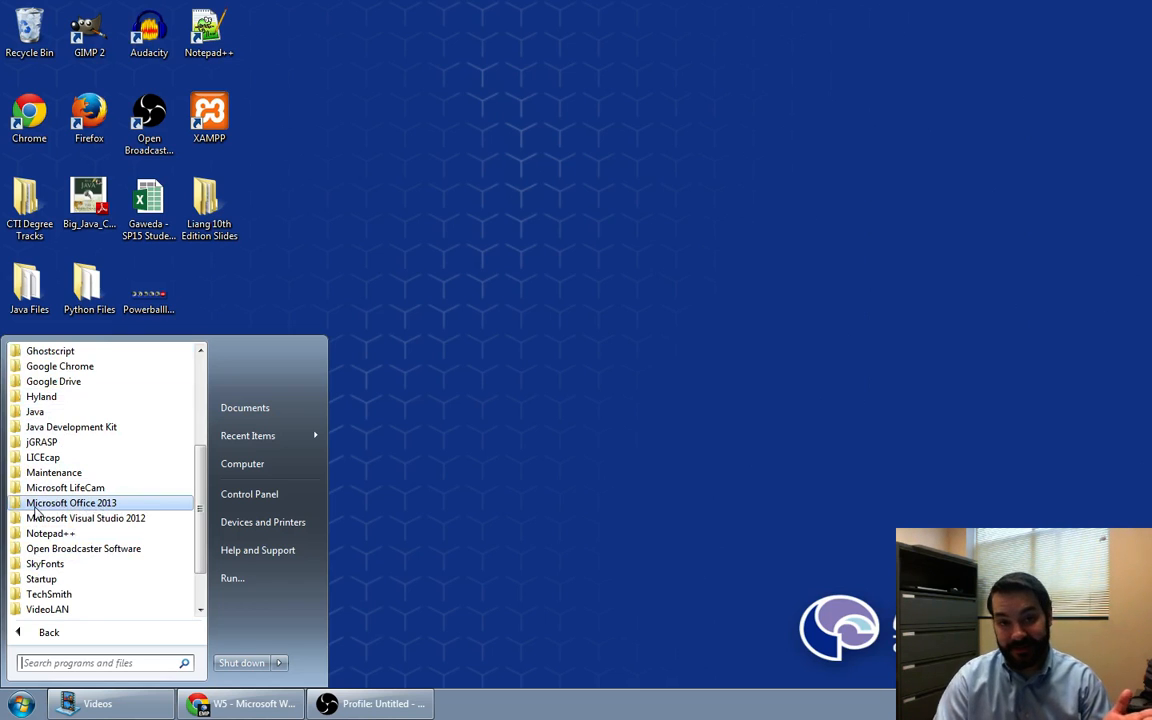
left_click(72, 504)
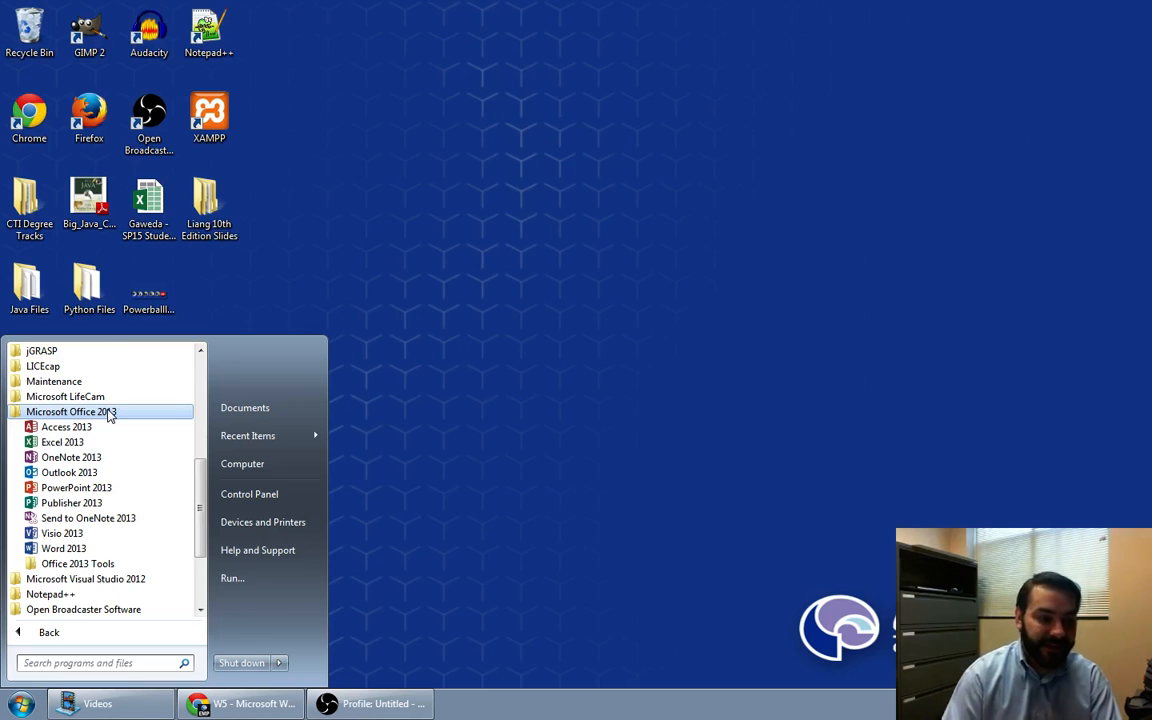
mouse_move(64, 548)
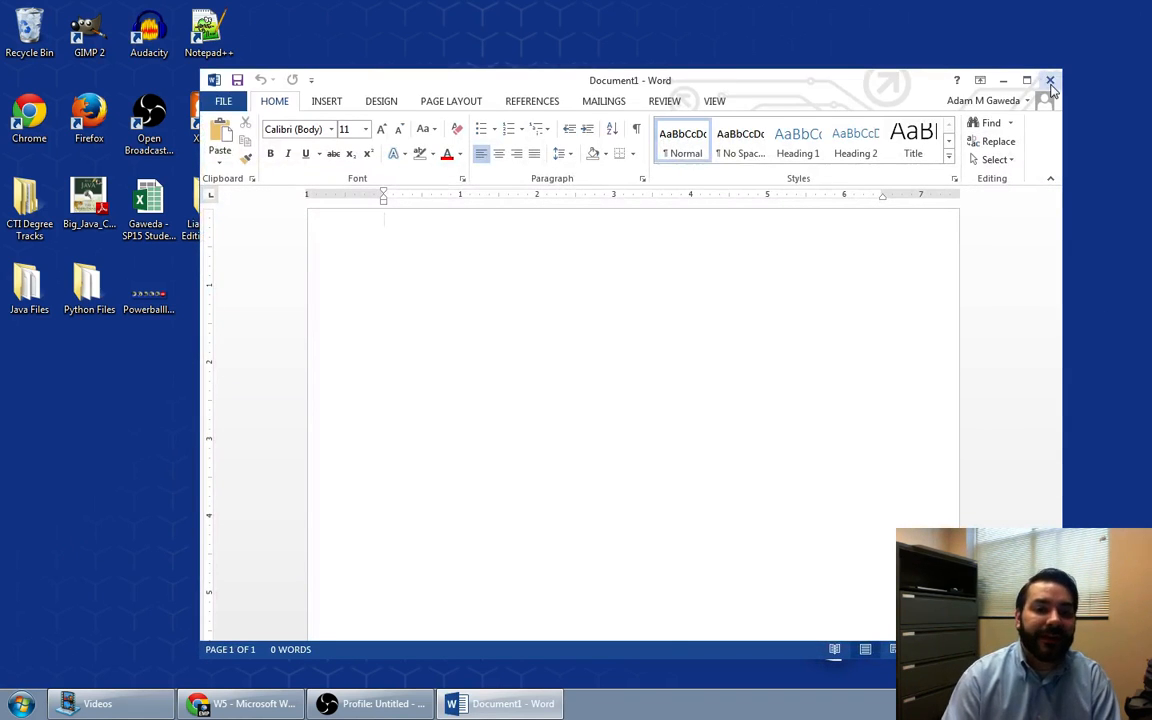
left_click(20, 704)
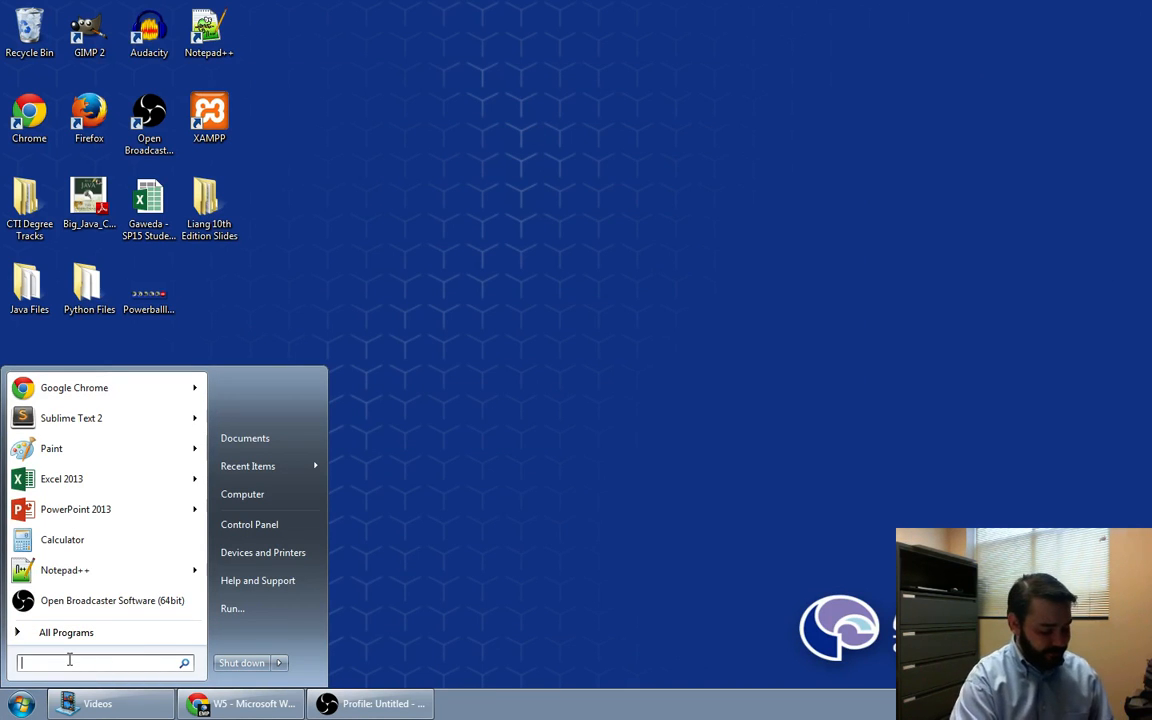
type("word")
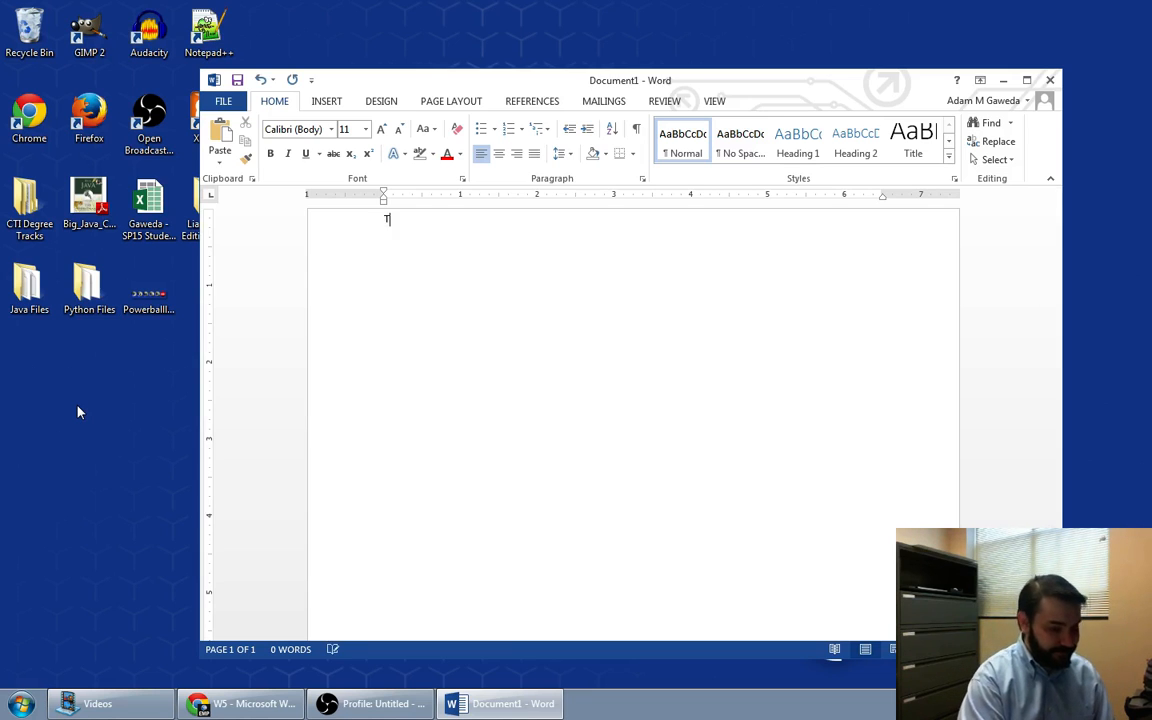
Enter the line 'Type here on.' and start a new paragraph below it
type("ype here on")
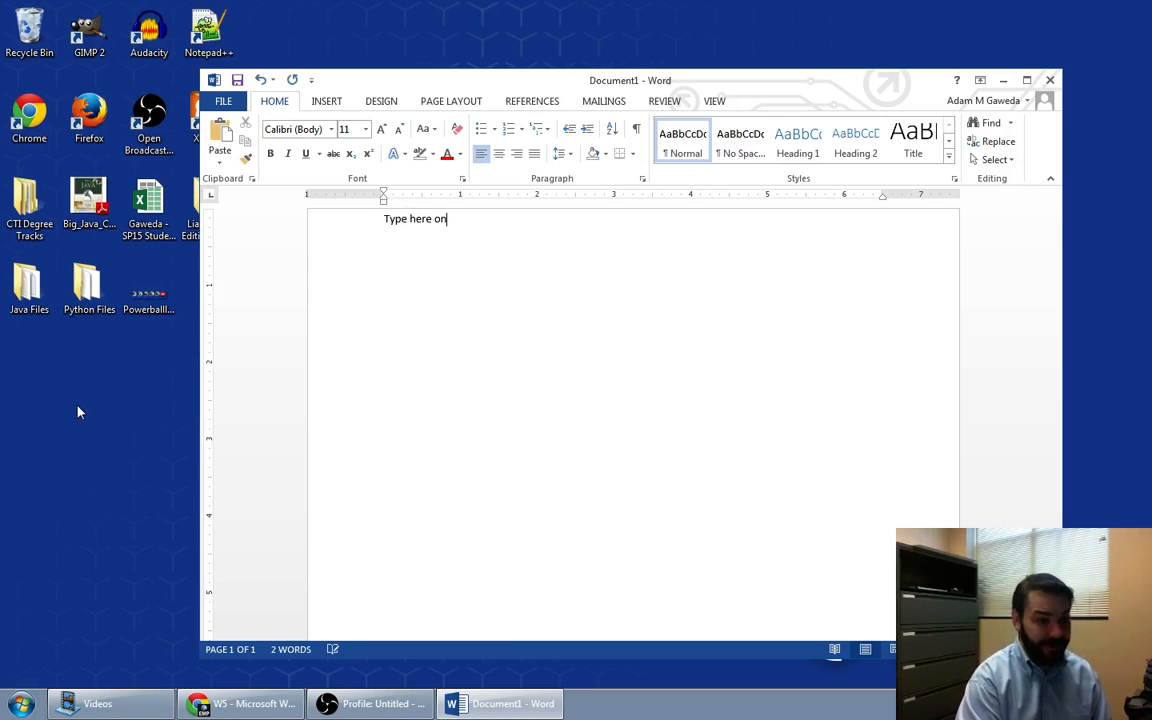
type(".")
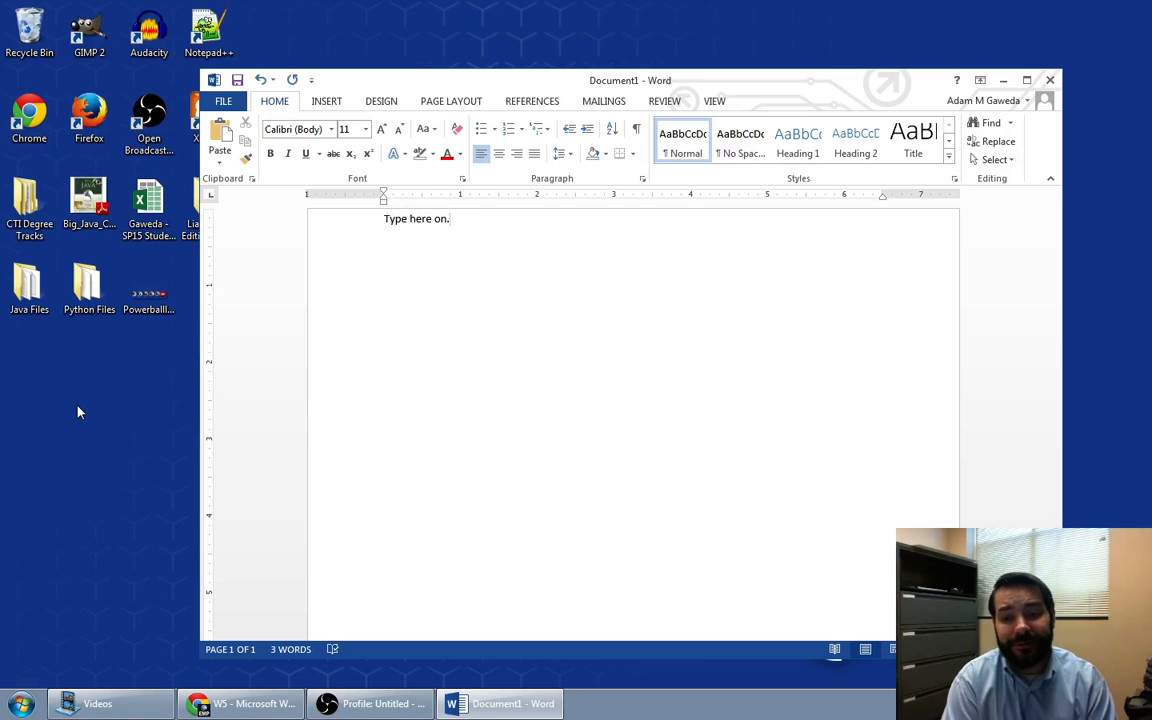
key("enter")
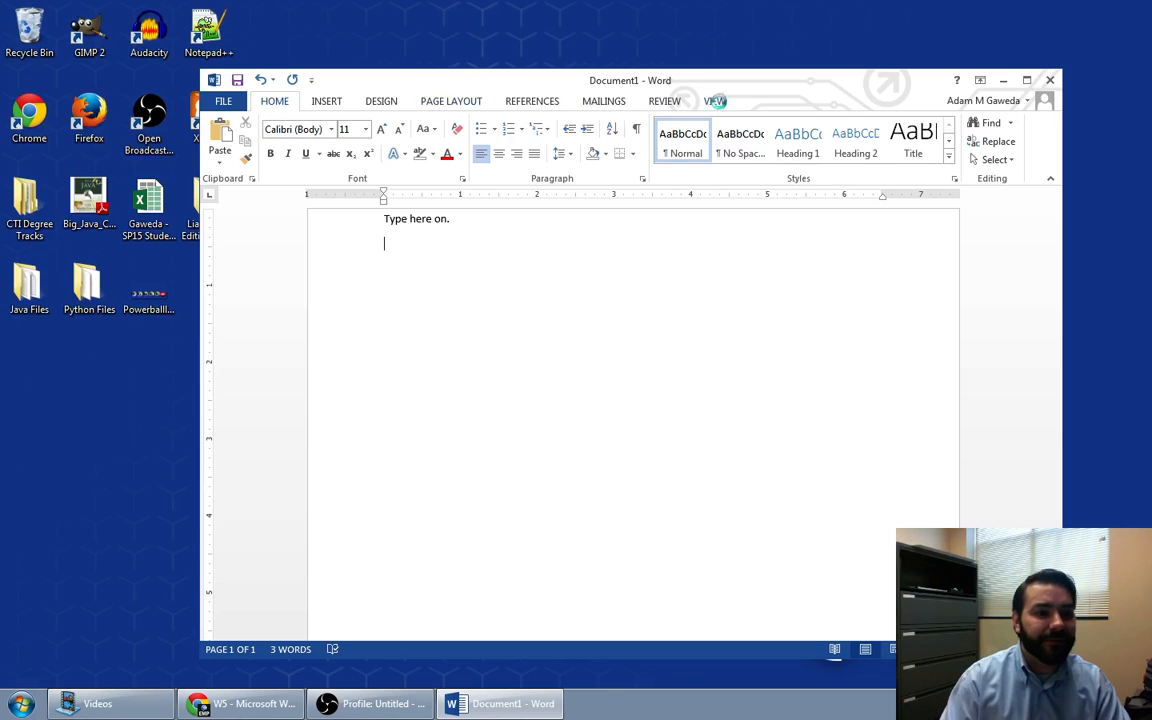
Set the document zoom to 200% via the Zoom dialog
left_click(480, 140)
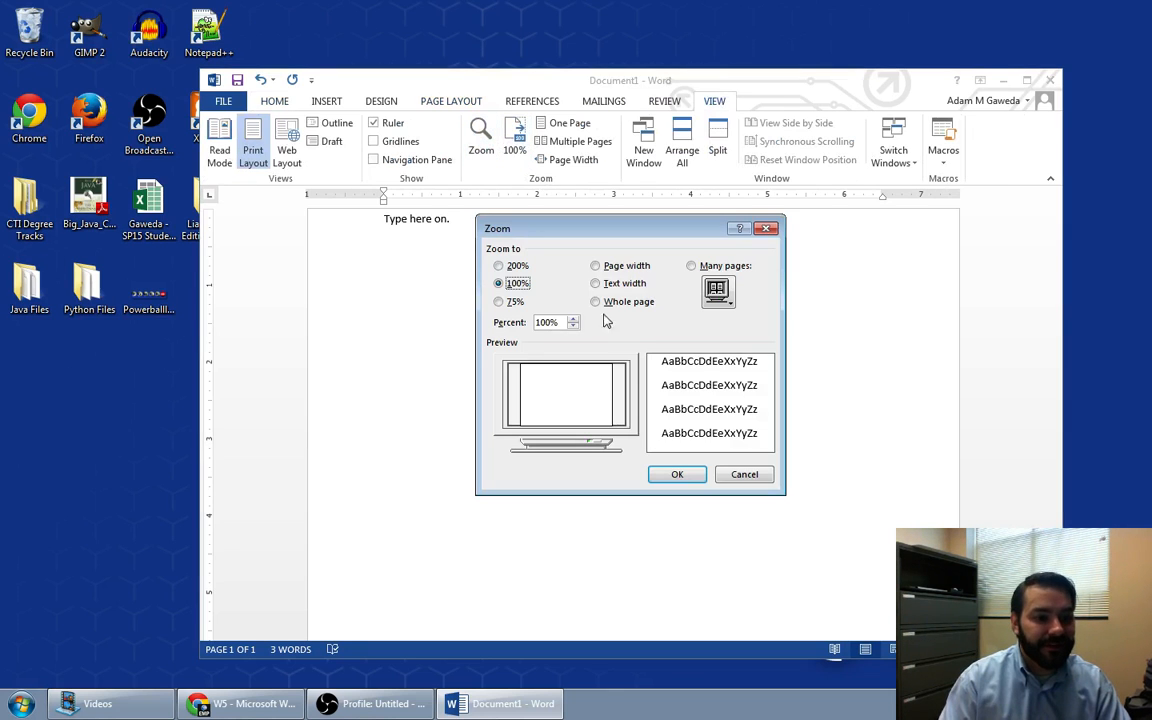
left_click(500, 264)
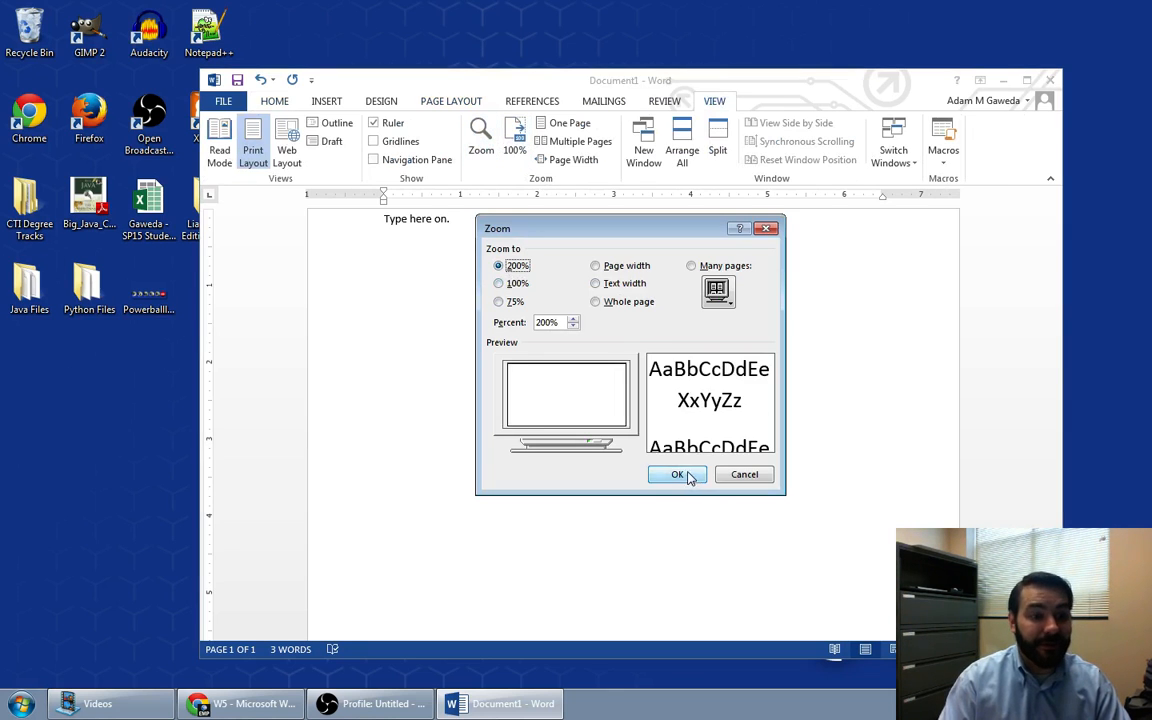
left_click(676, 474)
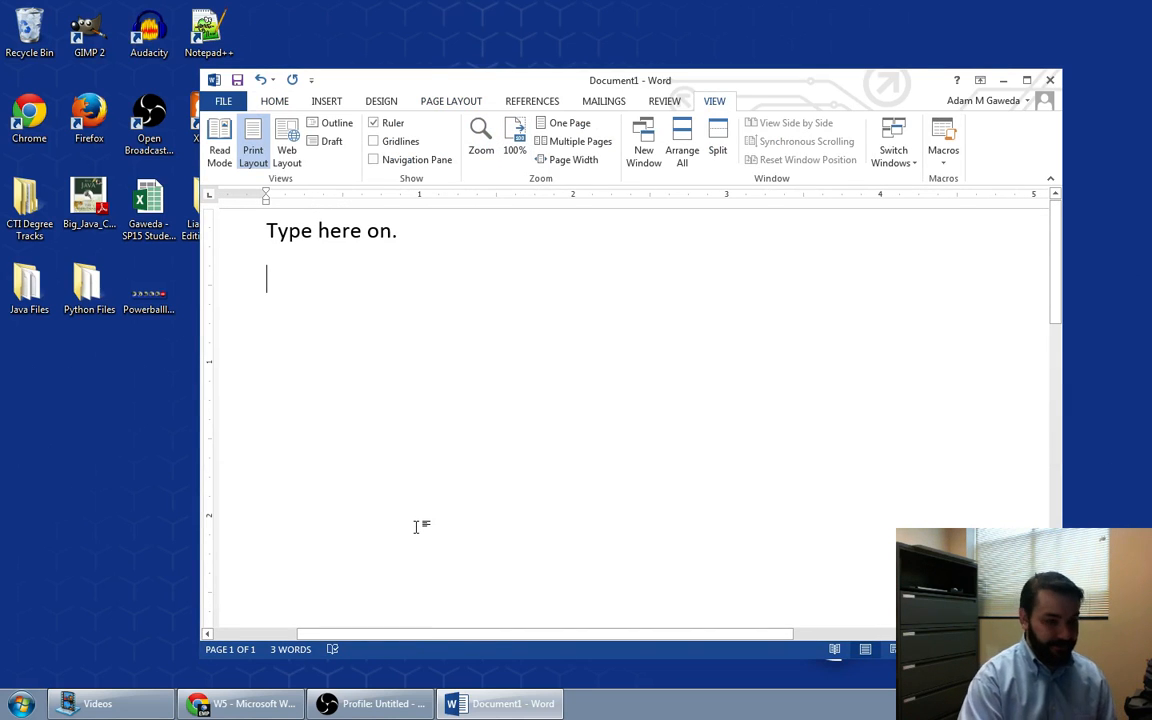
Generate lorem ipsum placeholder paragraphs by entering =lorem()
type("=")
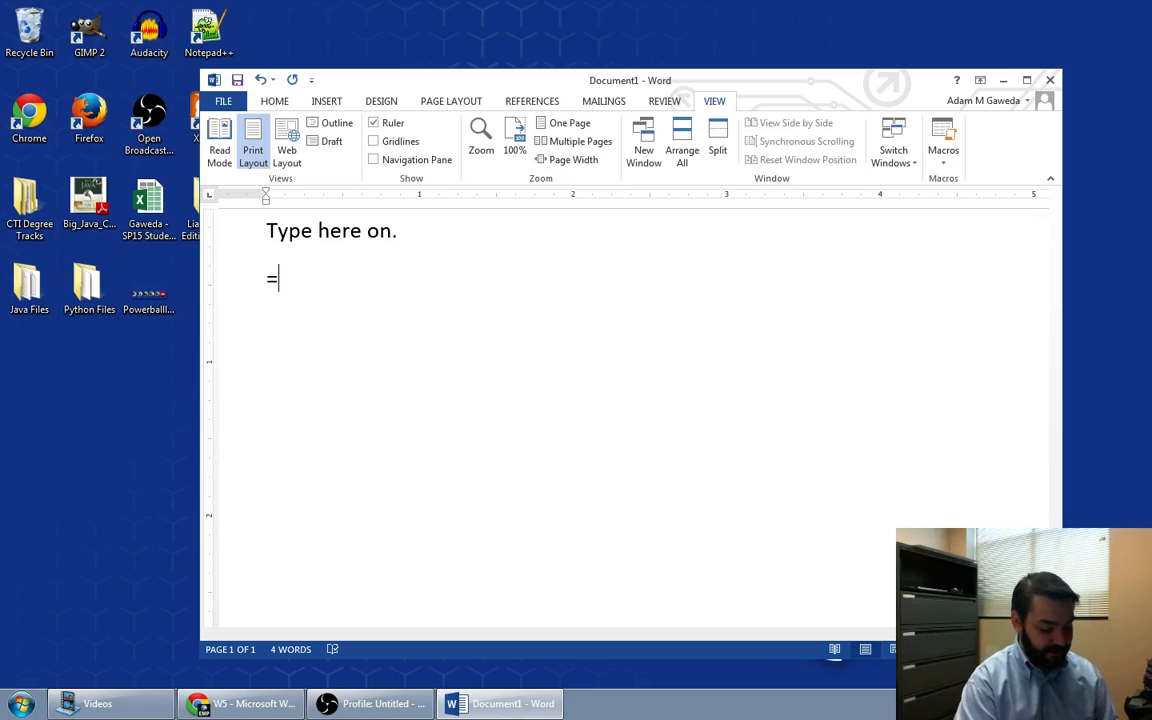
type("lorem")
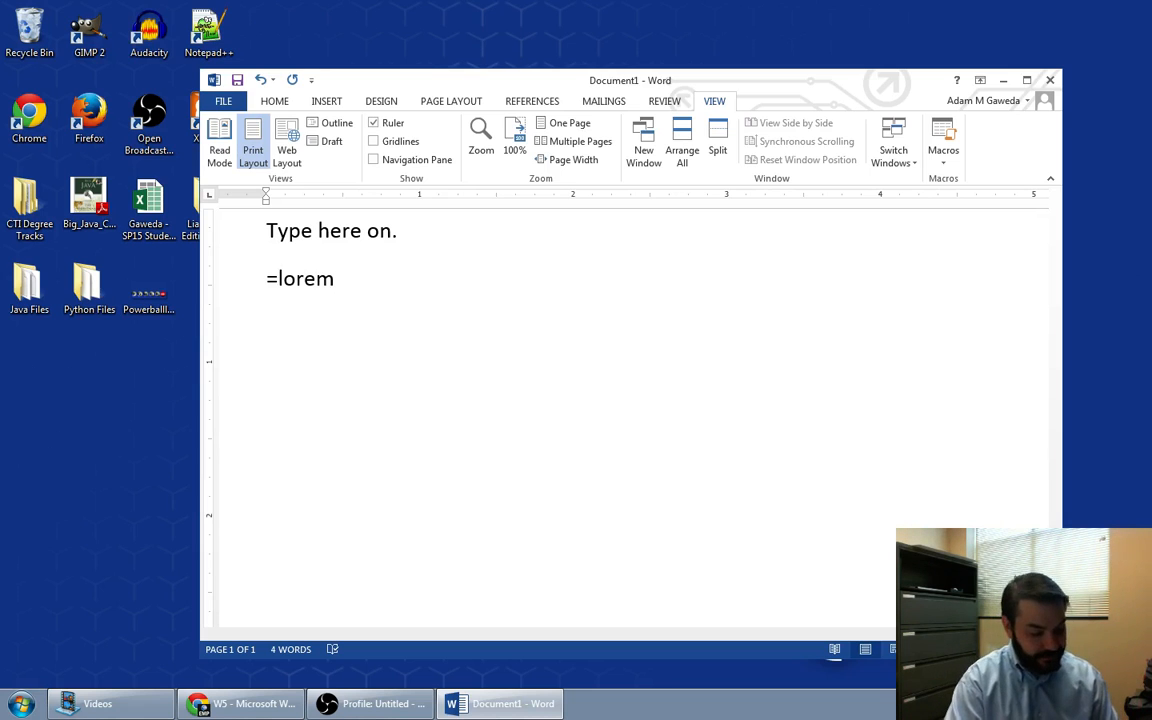
type("()")
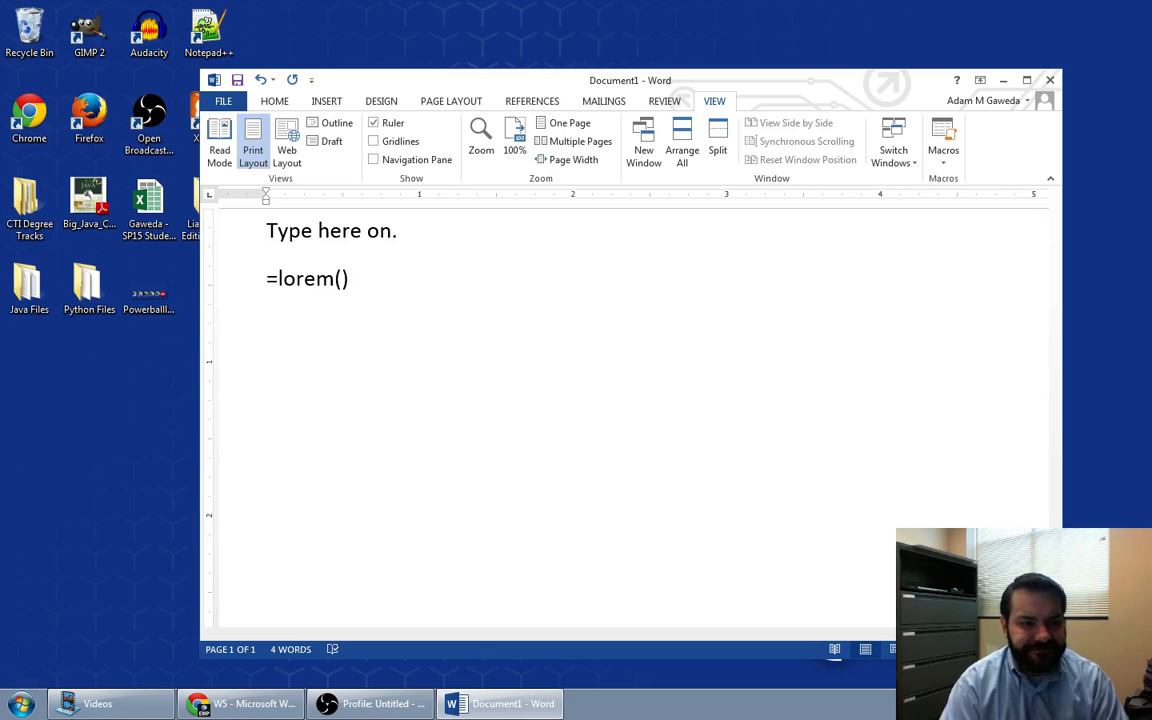
key("enter")
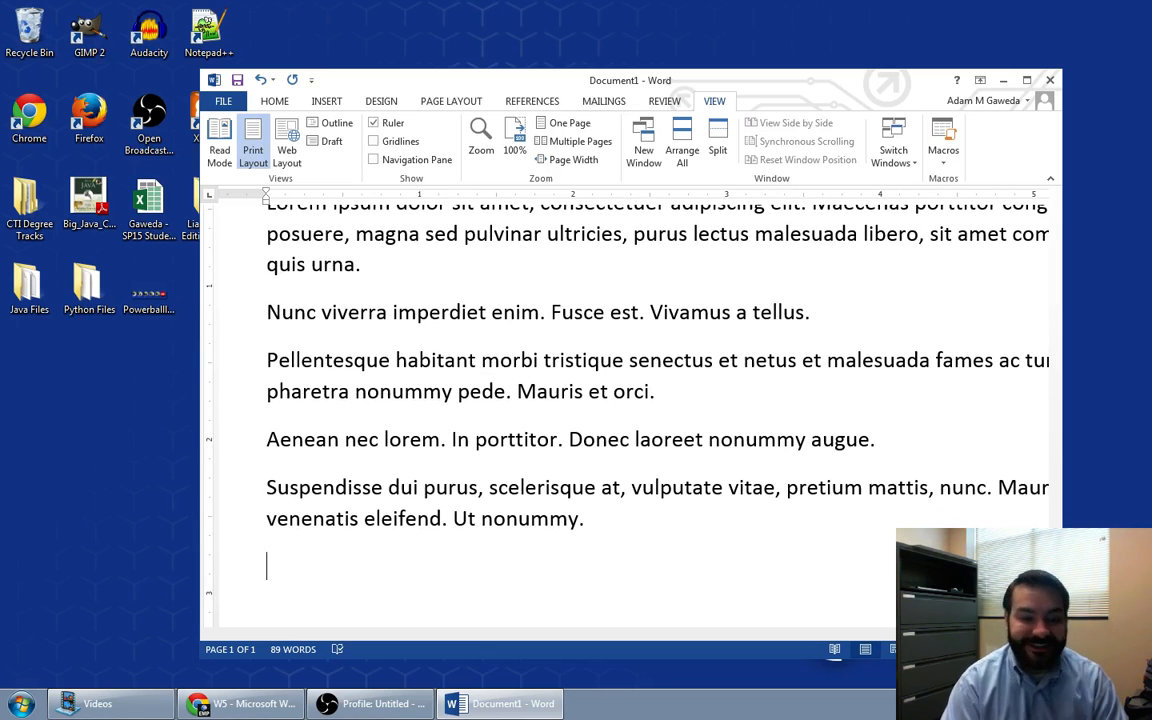